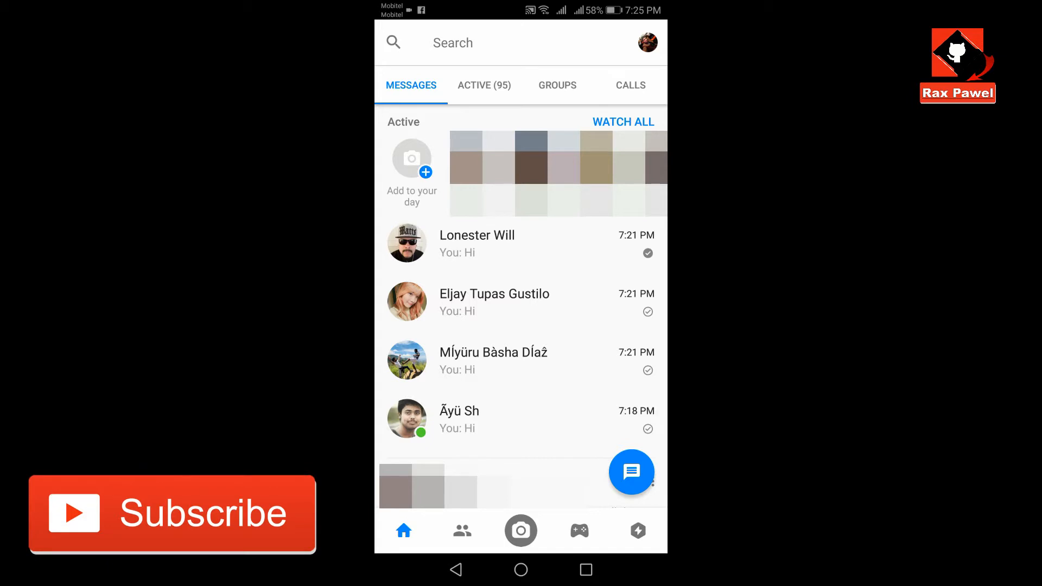
# Go to the Me profile page listing Availability, Notifications & Sounds and Data Saver
pyautogui.scroll(-3)
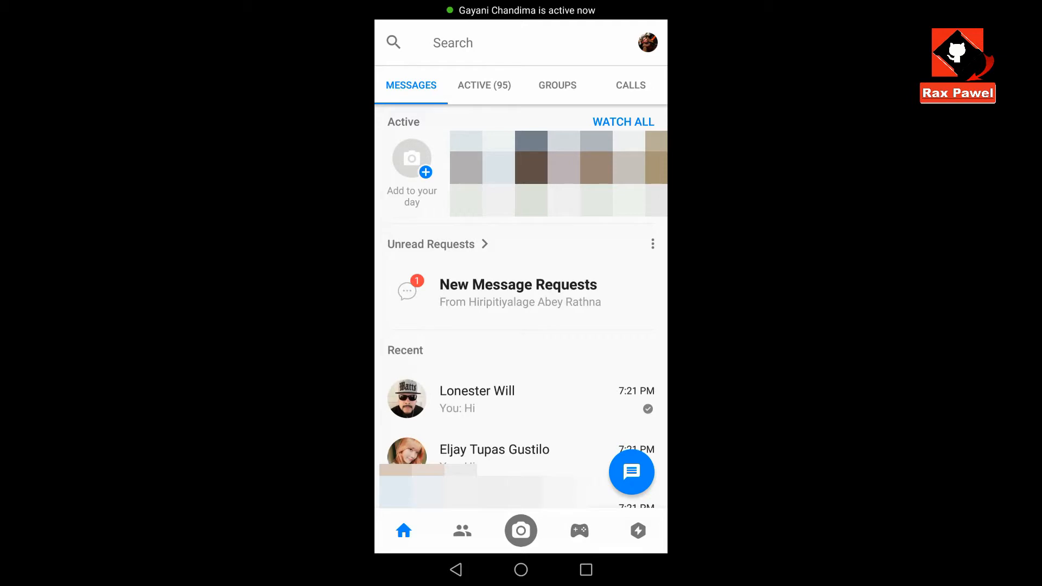
pyautogui.click(647, 42)
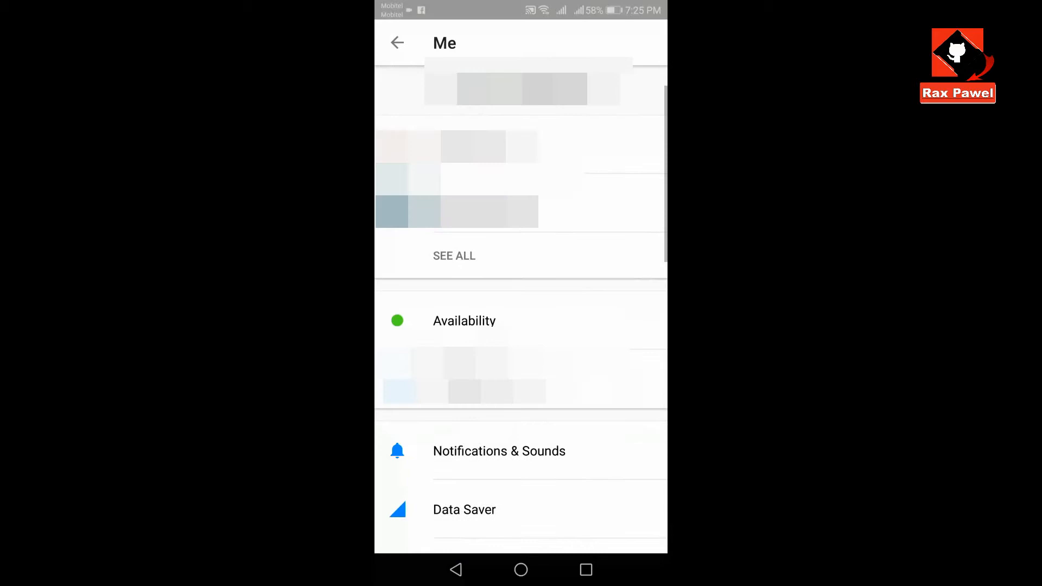
pyautogui.scroll(3)
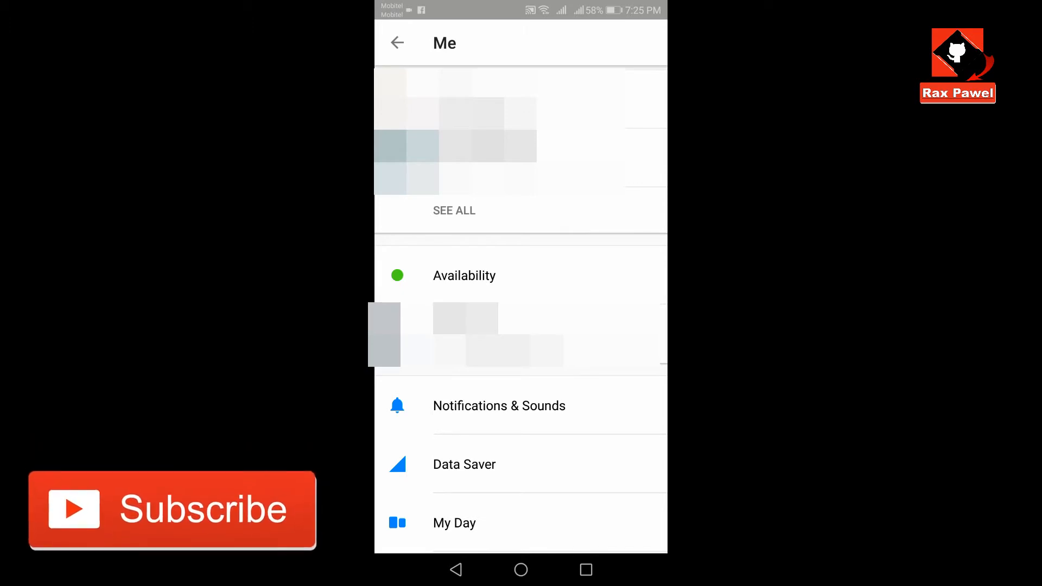
# Switch Availability to Off and confirm with TURN OFF so you no longer appear active
pyautogui.click(463, 274)
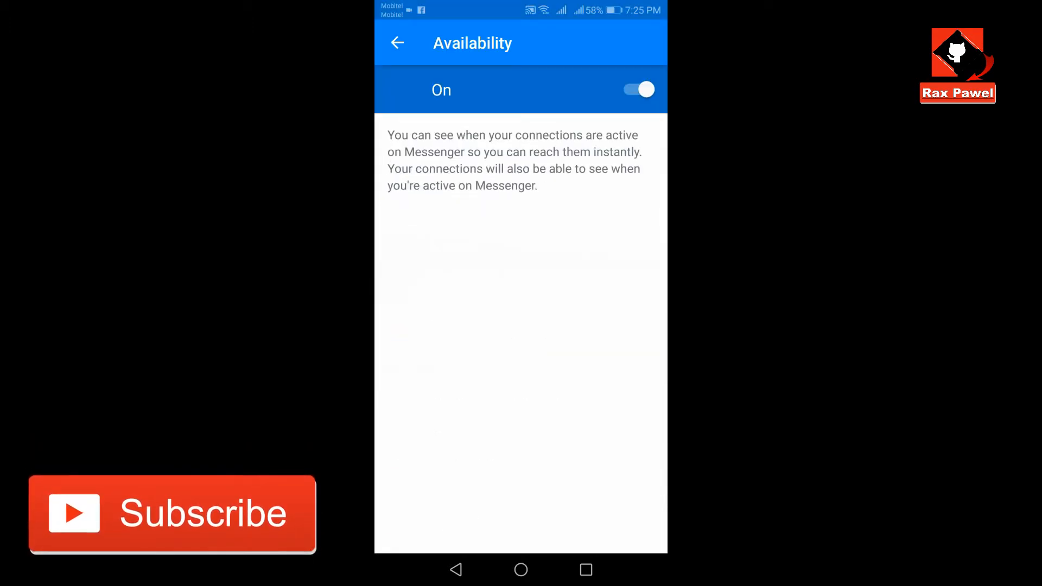
pyautogui.click(636, 90)
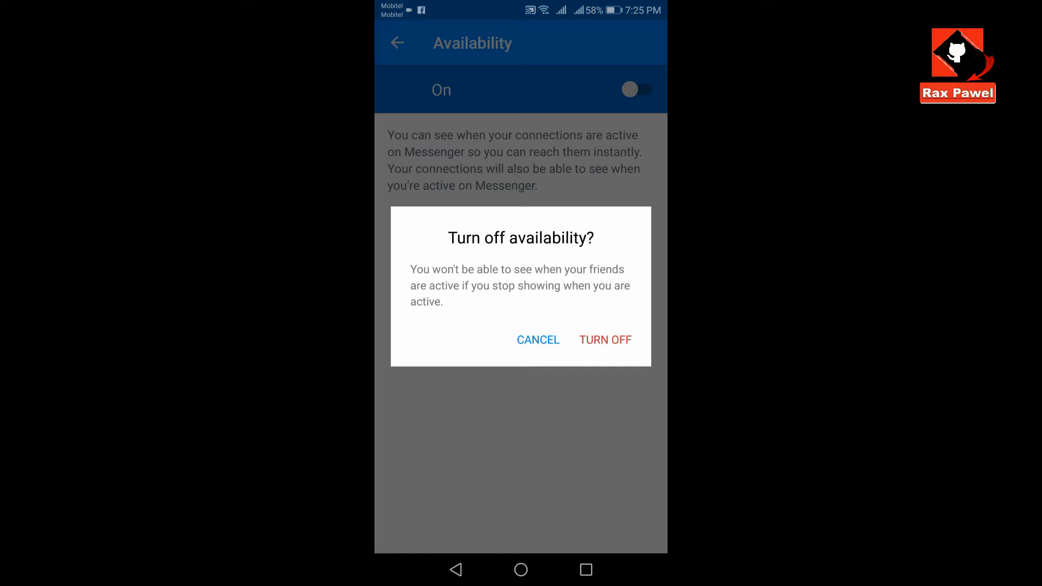
pyautogui.click(605, 340)
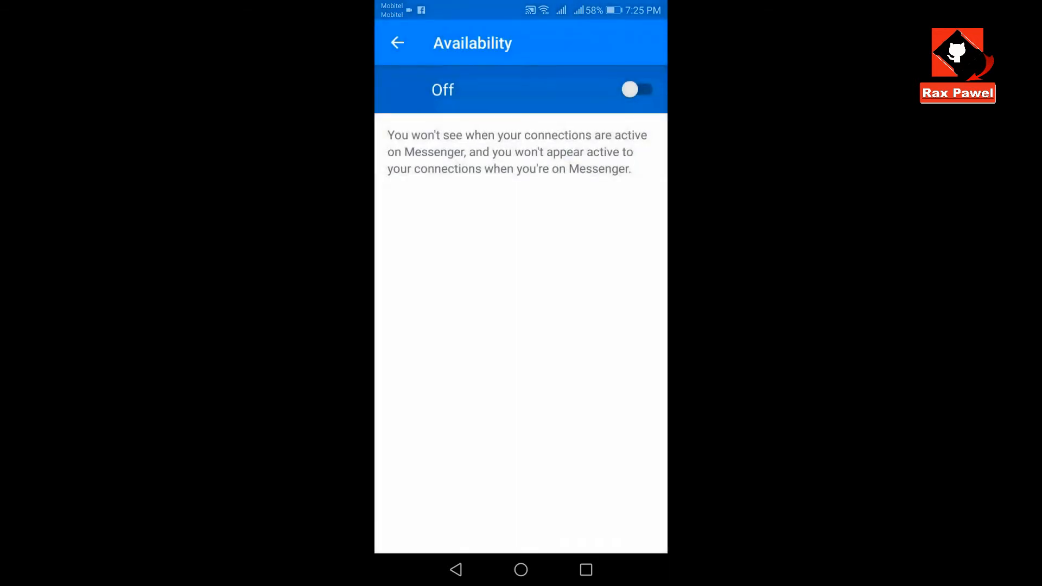
pyautogui.click(397, 42)
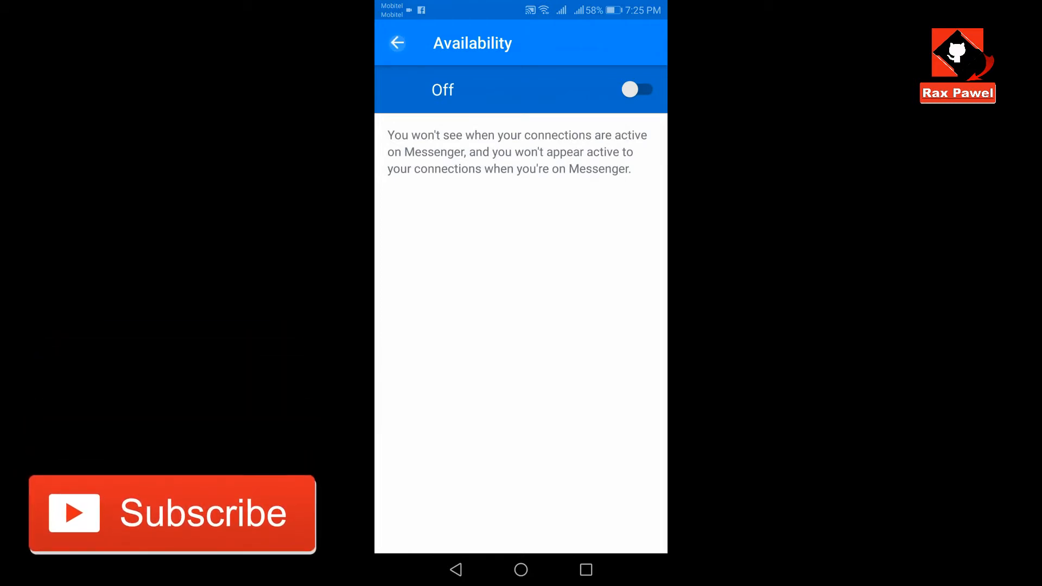
# Back out to the Messages chat list and exit to the Android home screen
pyautogui.click(397, 42)
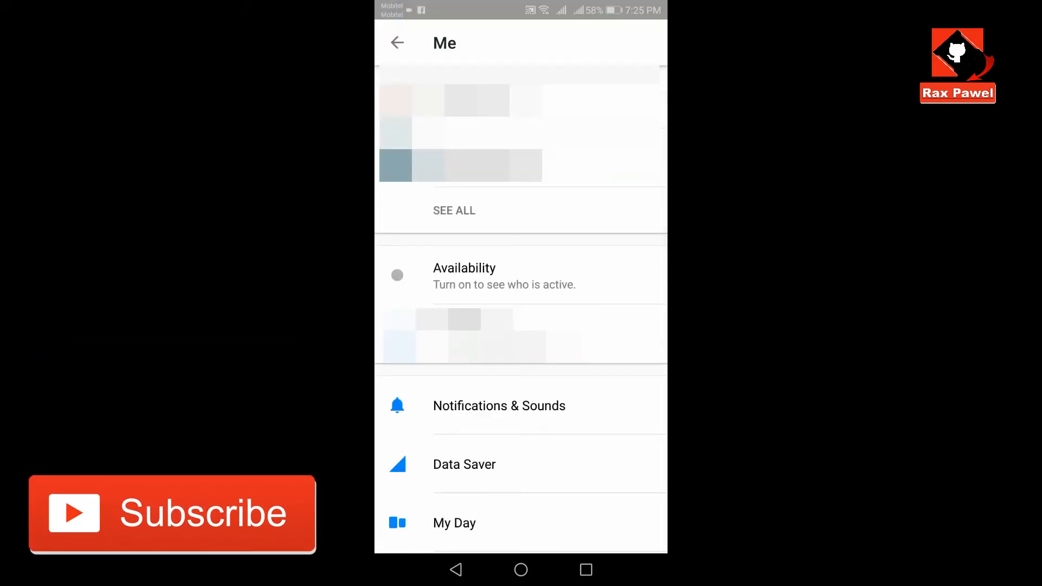
pyautogui.click(397, 42)
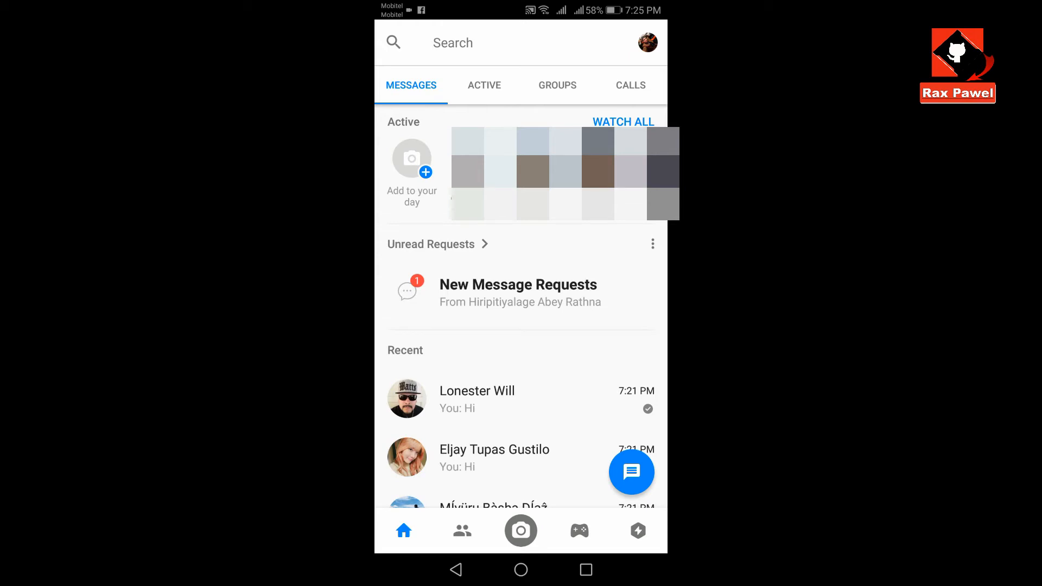
pyautogui.click(520, 570)
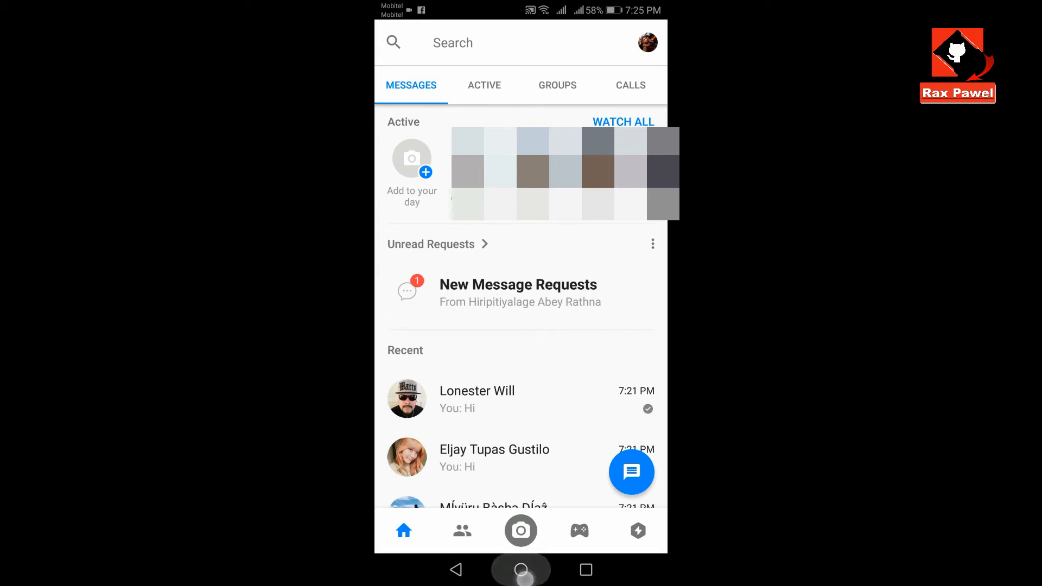
pyautogui.click(520, 570)
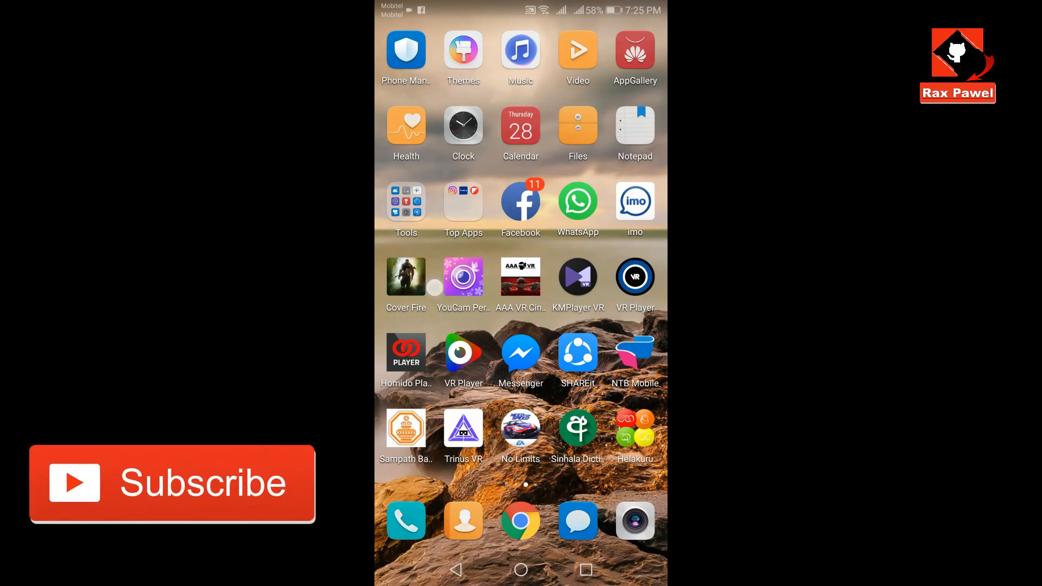